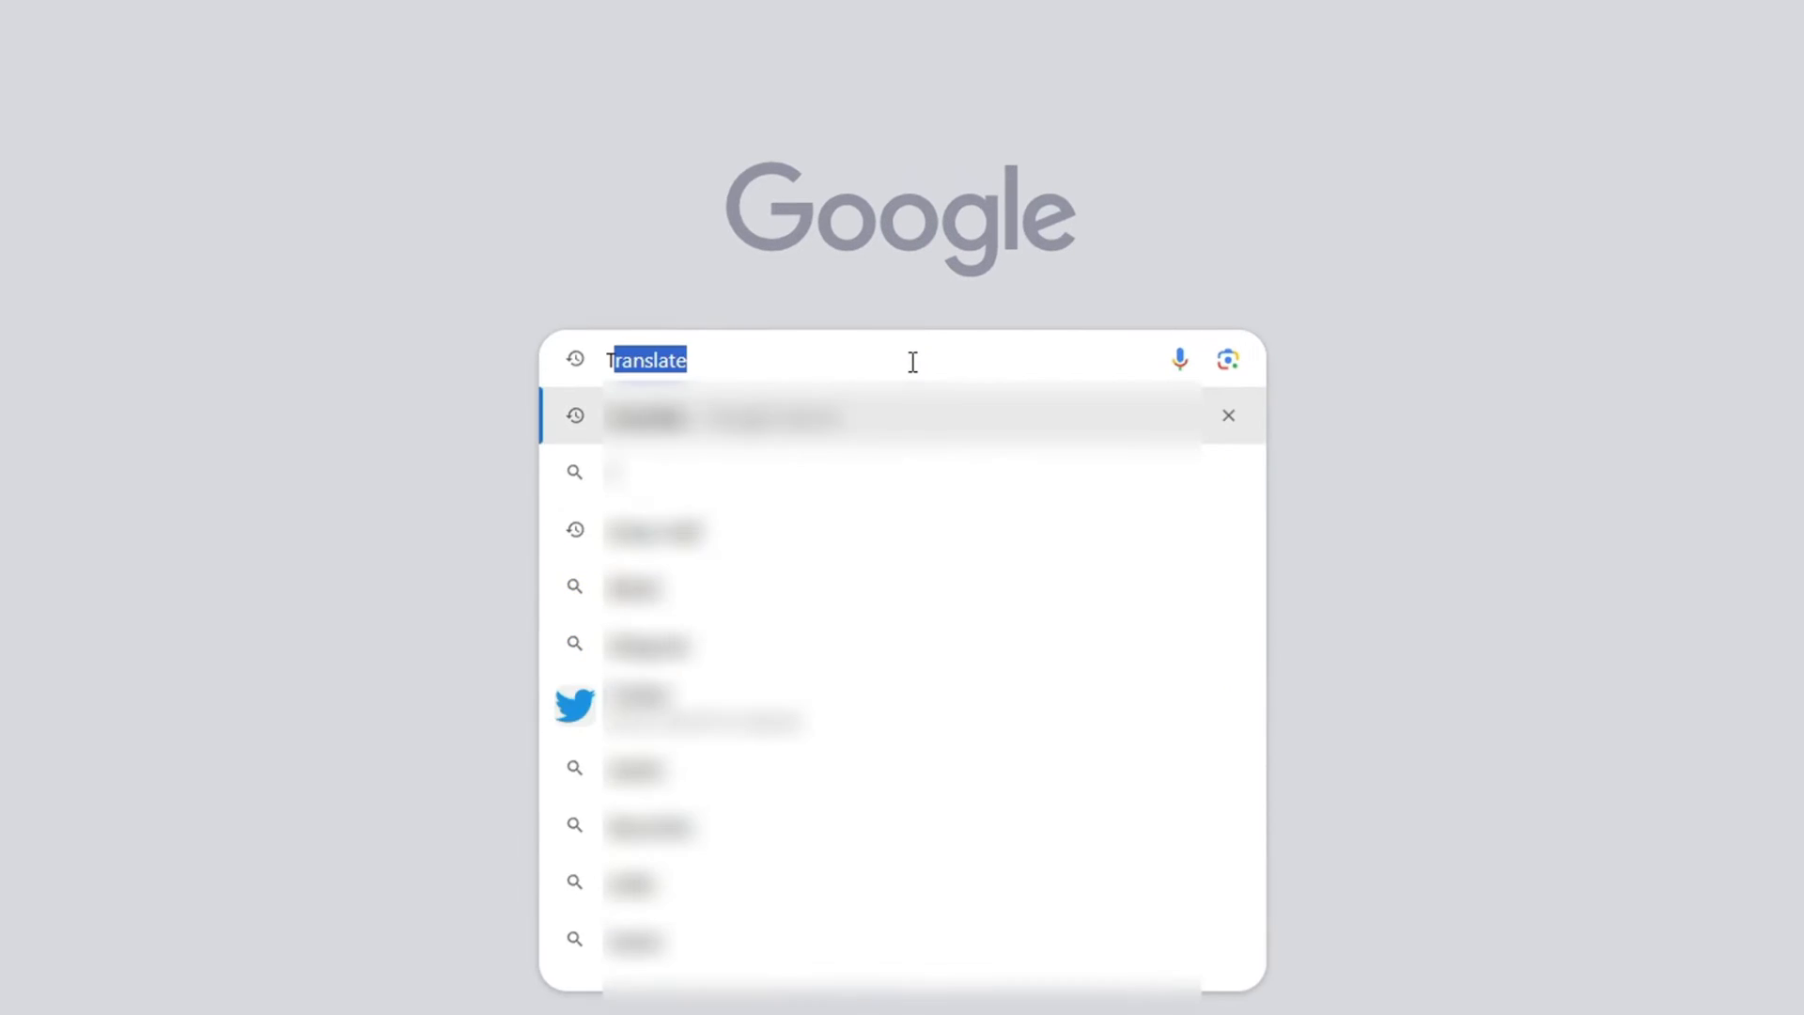
- Search Google for 'Text to speech'
text(Text to speech)
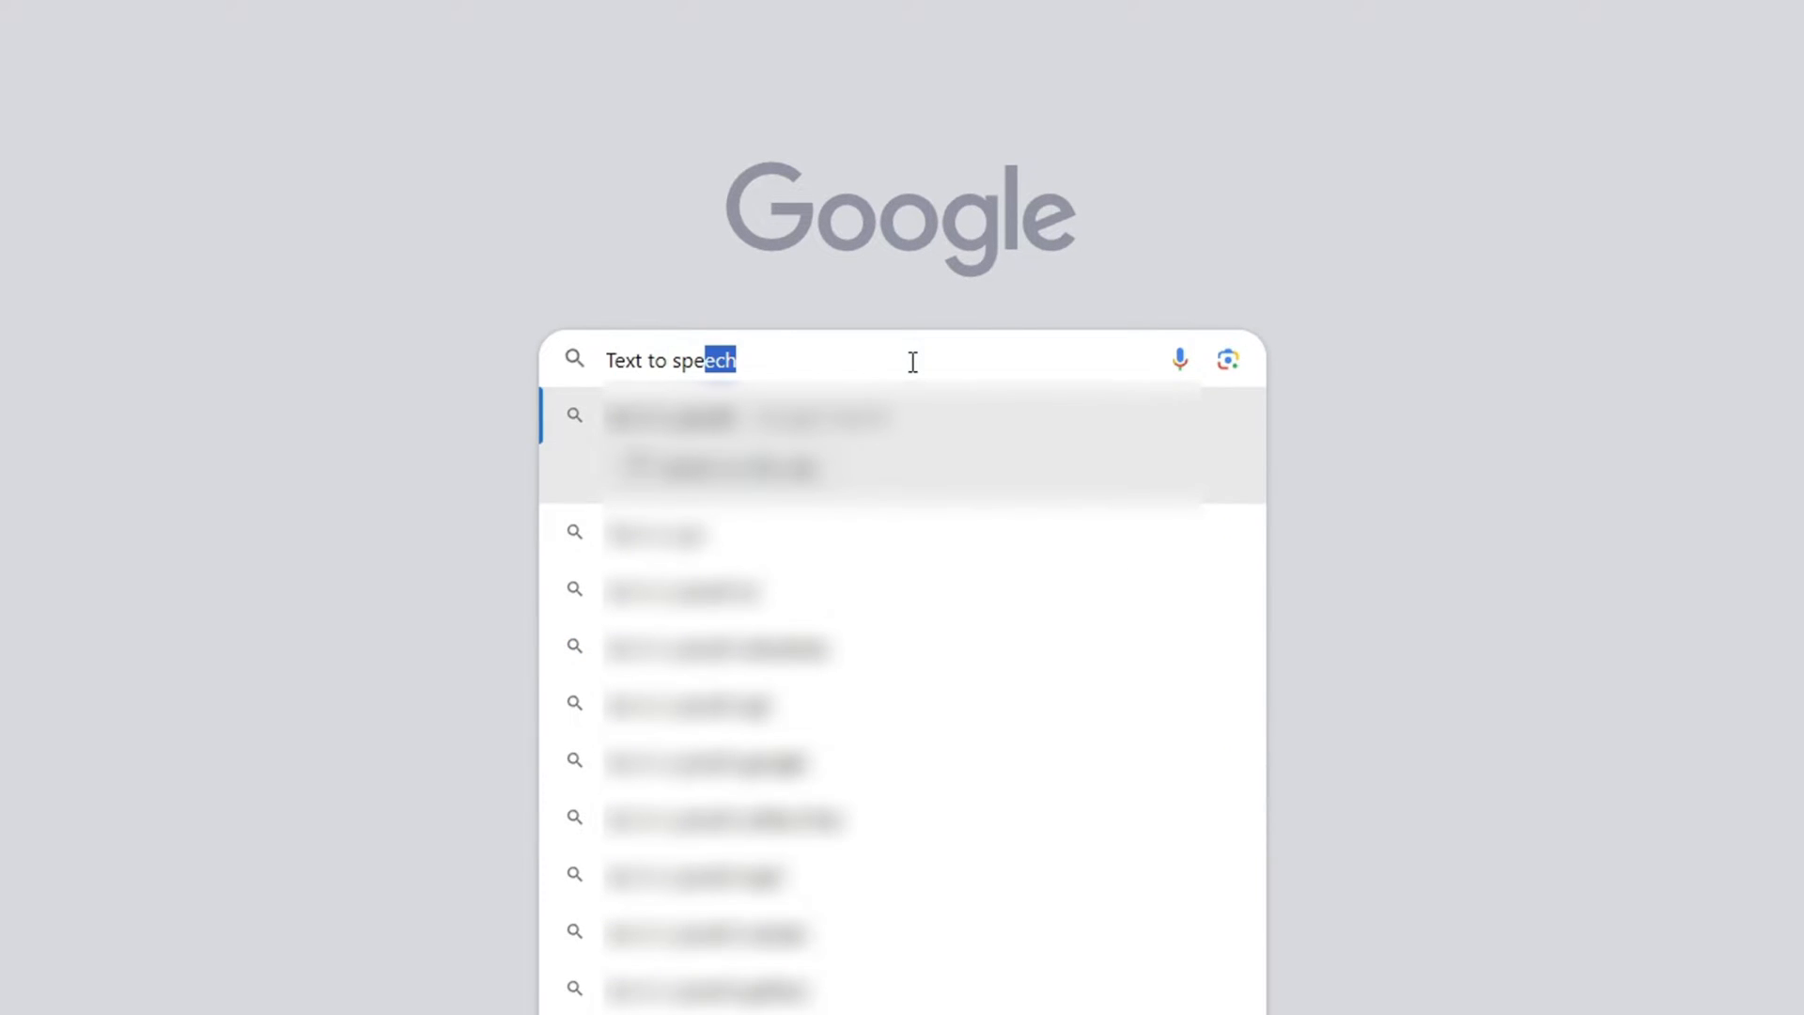
key(Return)
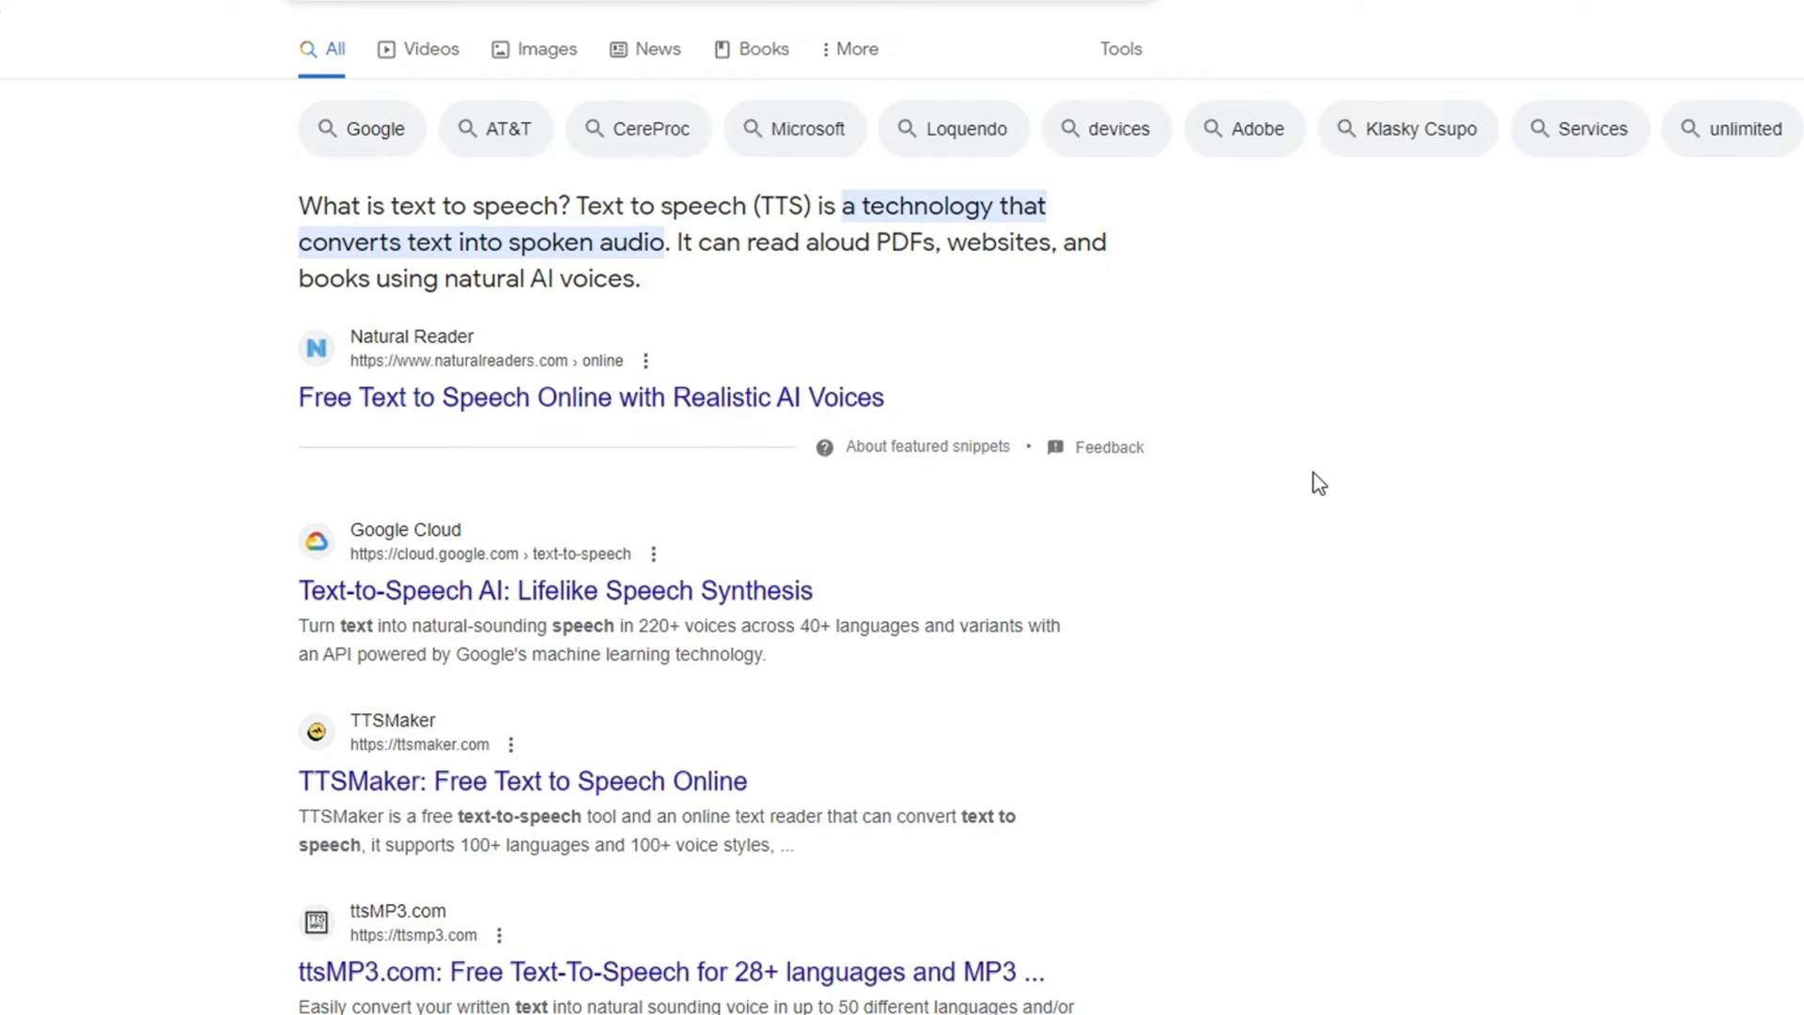
- Scroll down past Murf AI, Play.ht and ReadSpeaker to the ElevenLabs and Speechify results
scroll(down, 3)
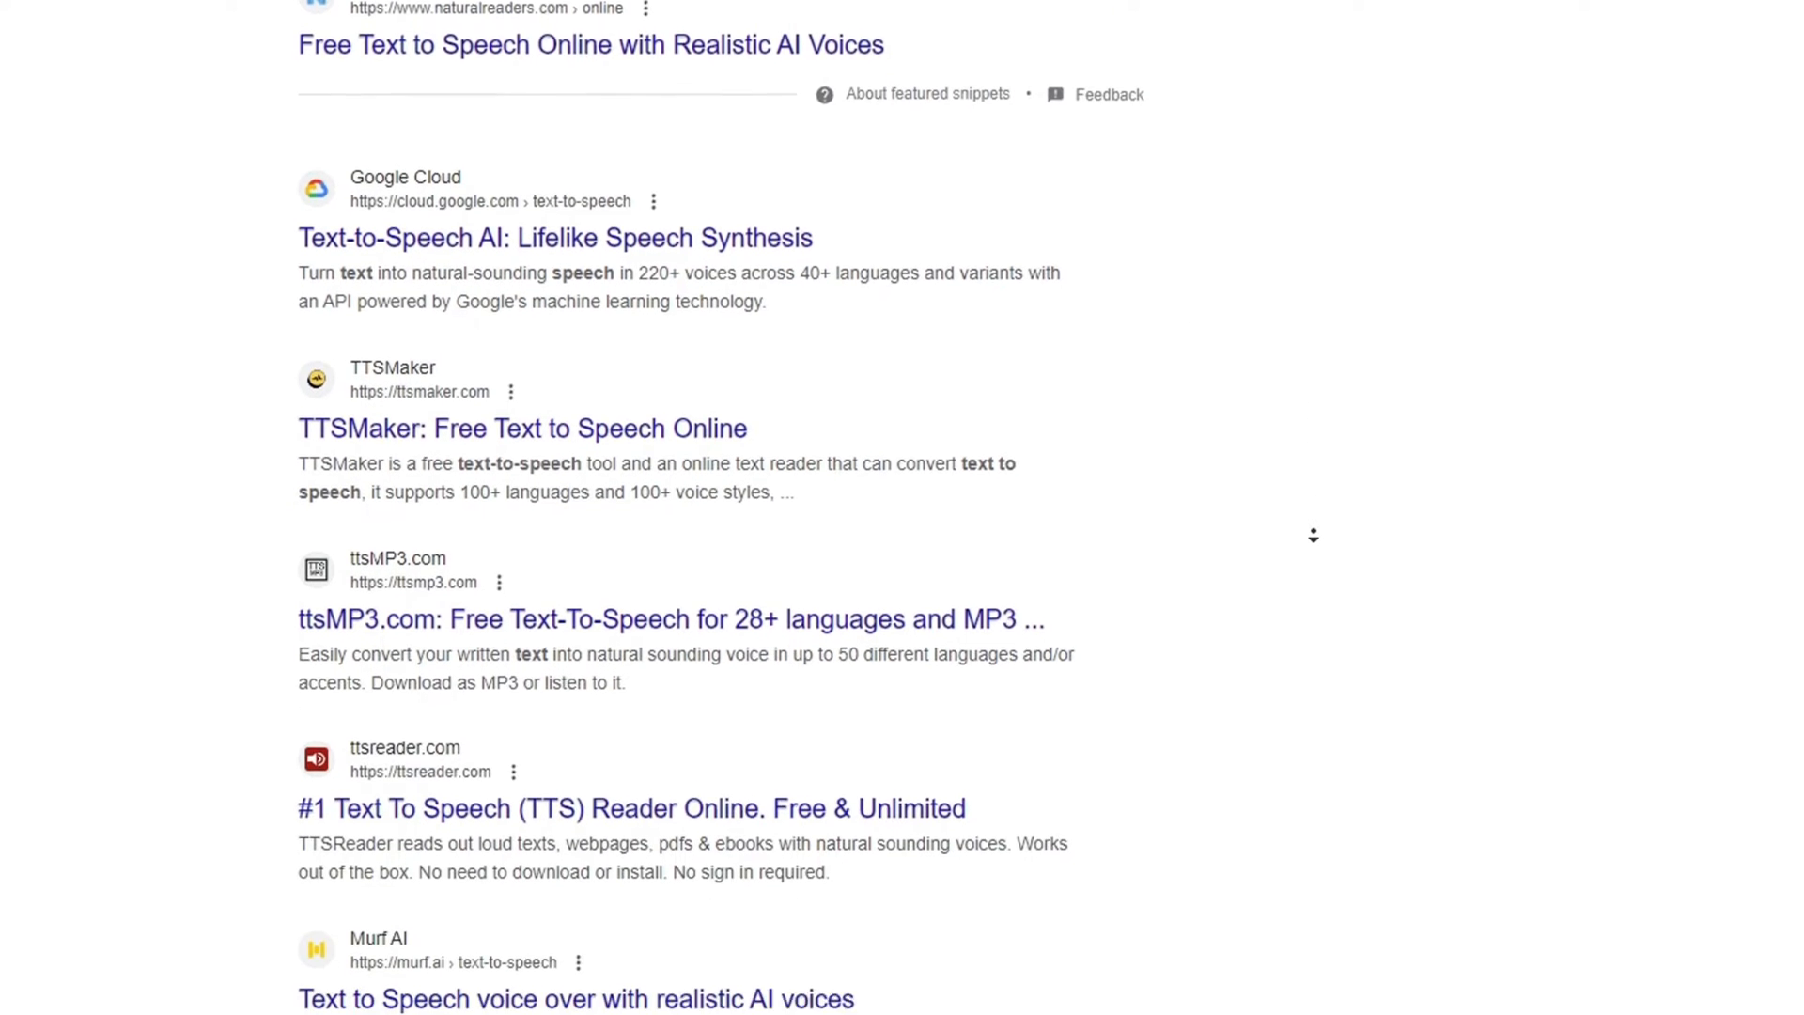
scroll(down, 3)
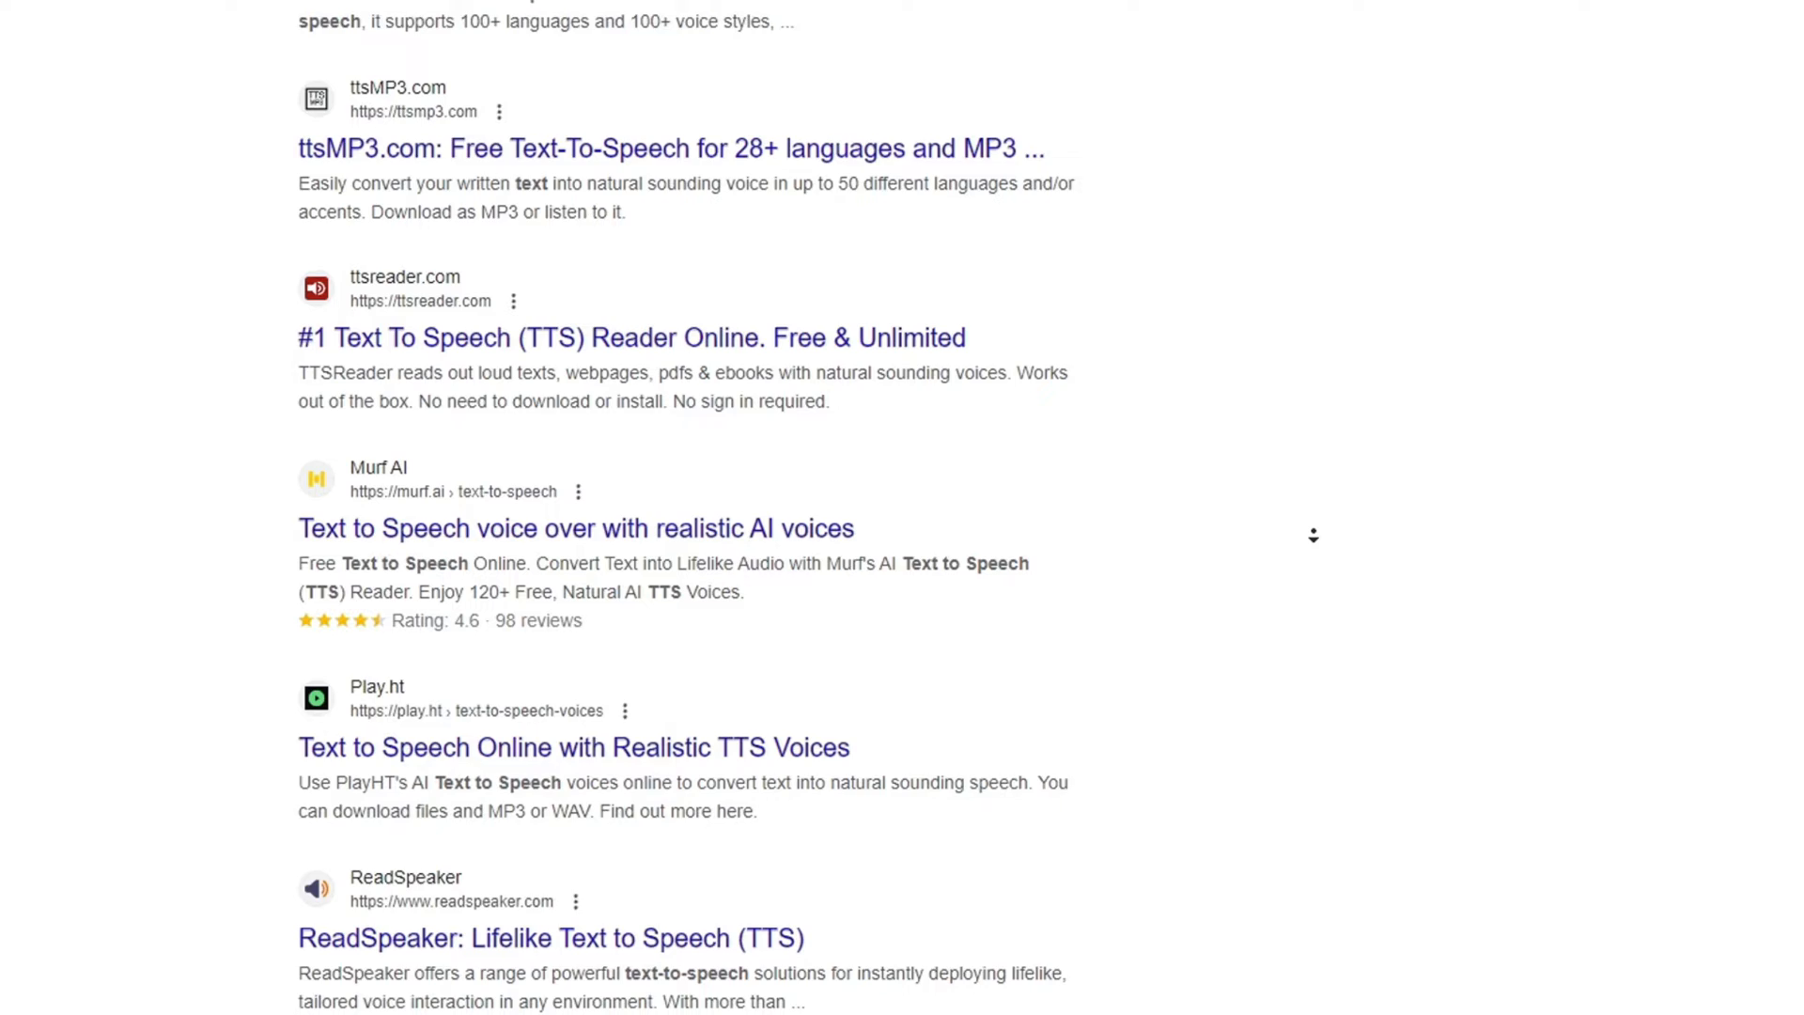
scroll(down, 3)
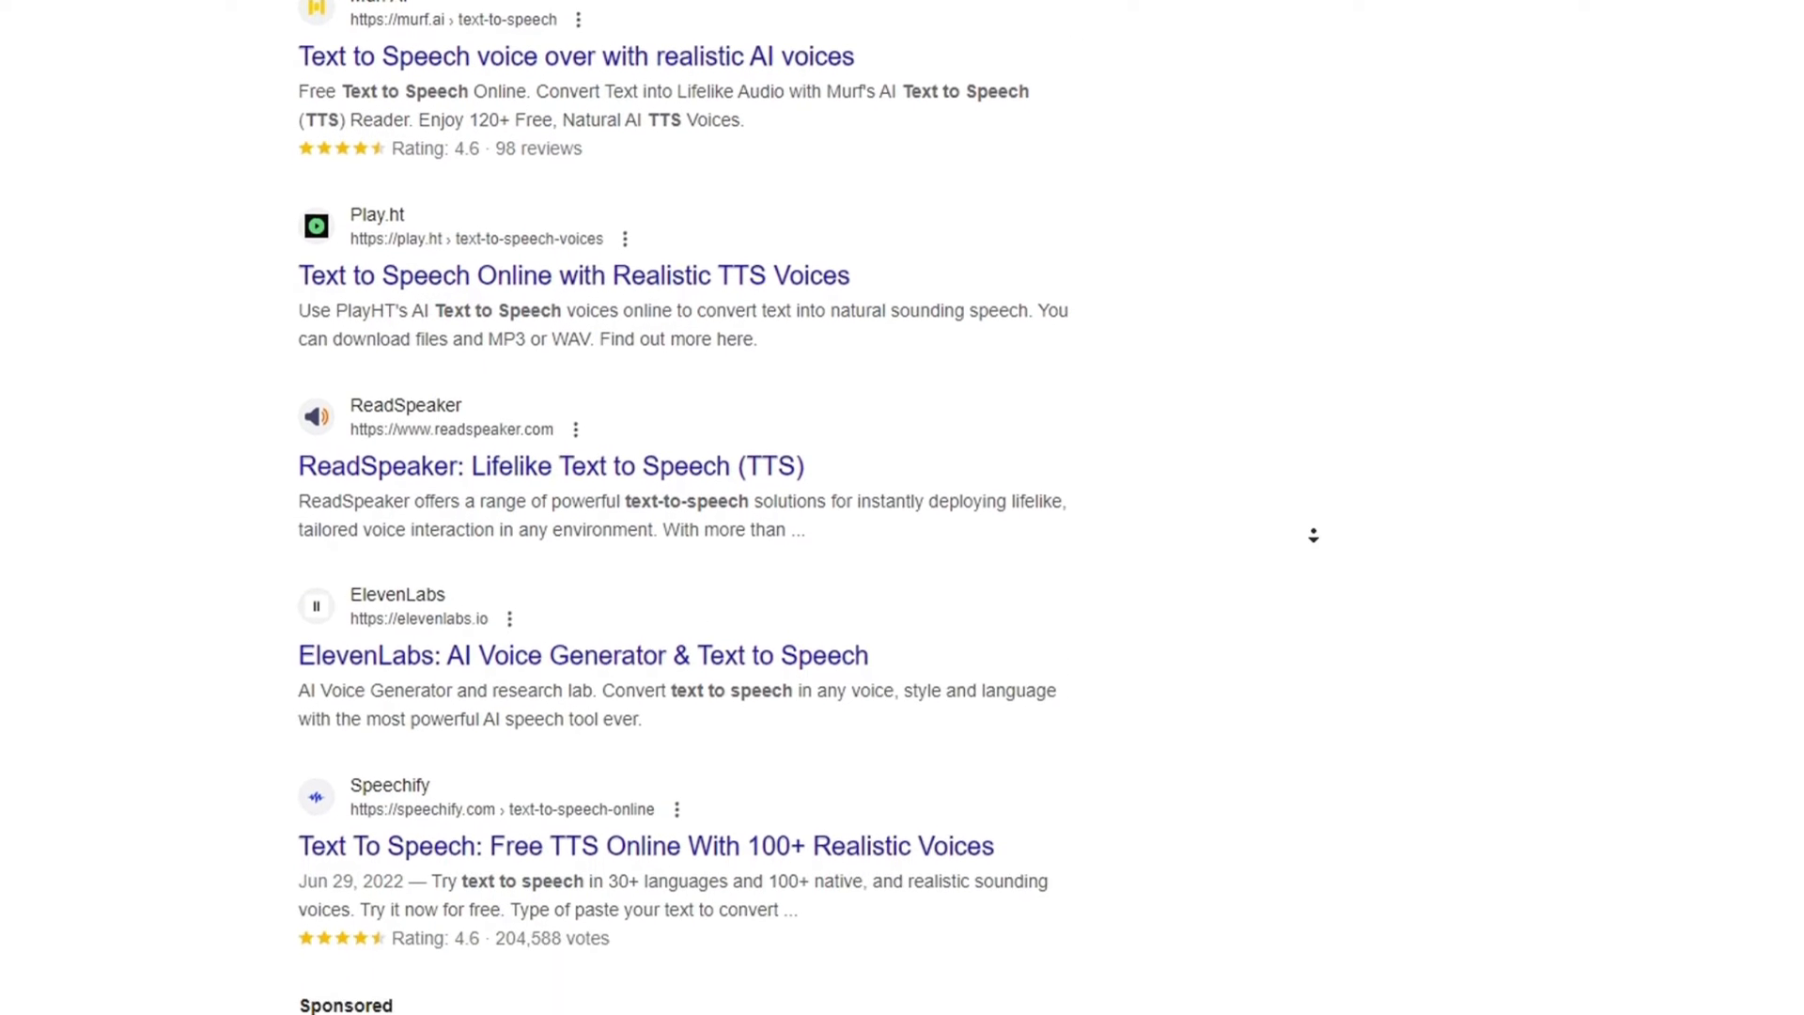